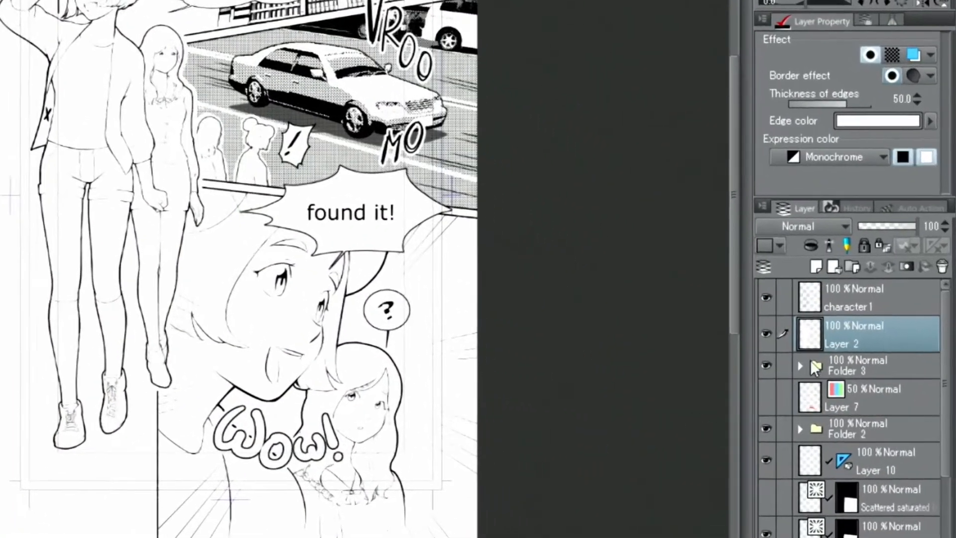
Create a new raster layer above Layer 2 with Expression color set to Color.
click(771, 220)
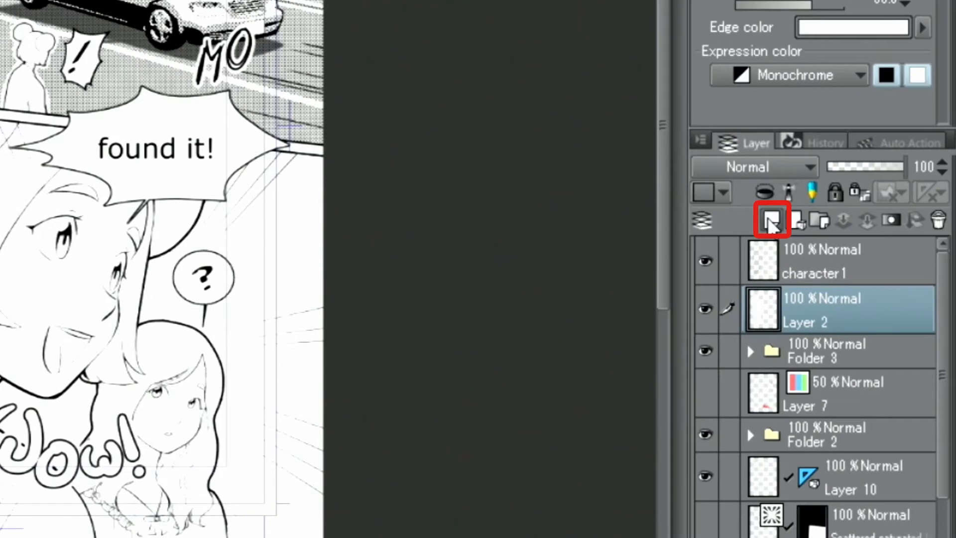
click(772, 219)
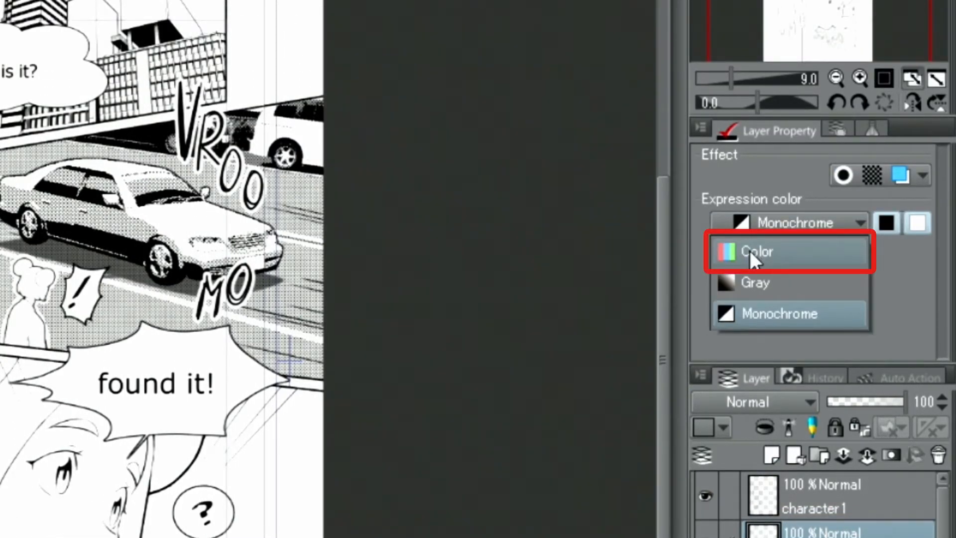
click(755, 251)
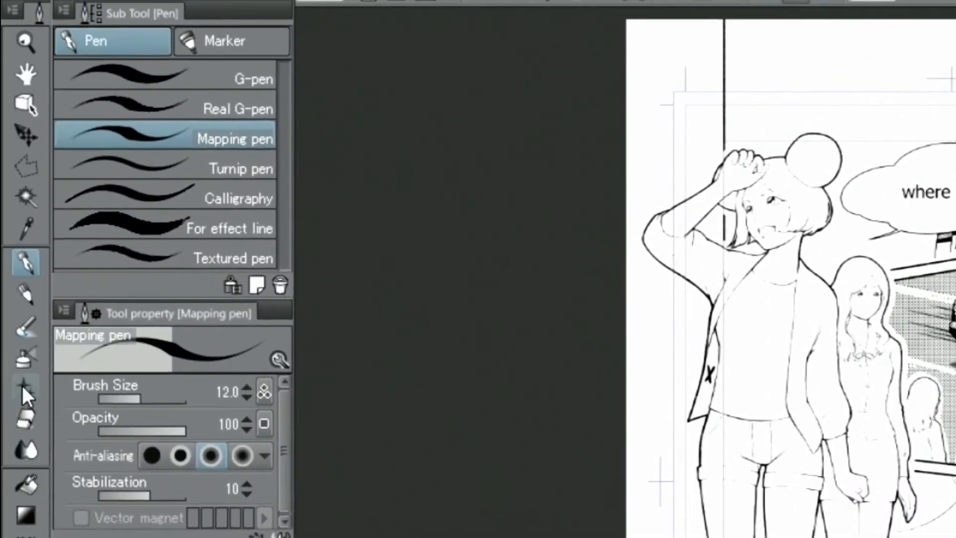
Paint soft circle decorations around the character's legs and shoes with the Decoration tool.
click(26, 388)
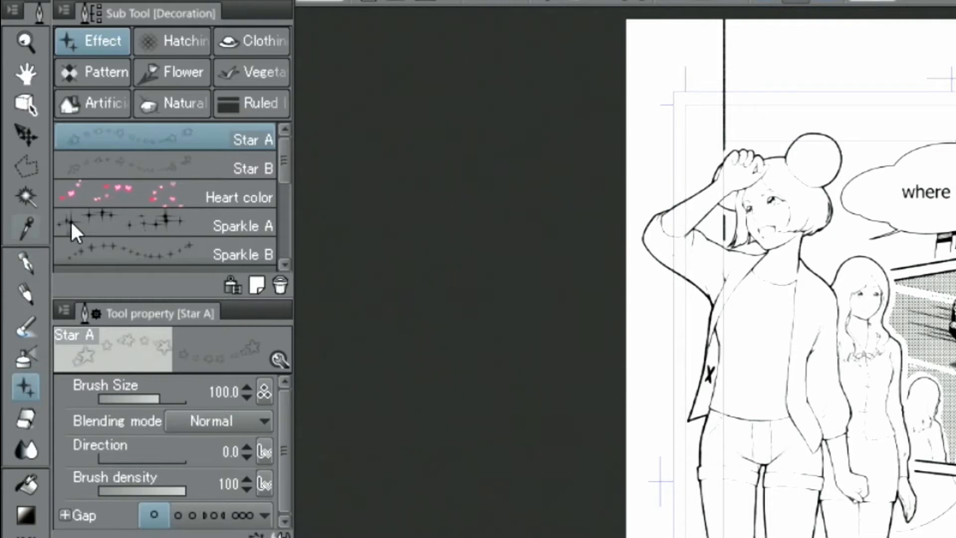
mouse_move(282, 158)
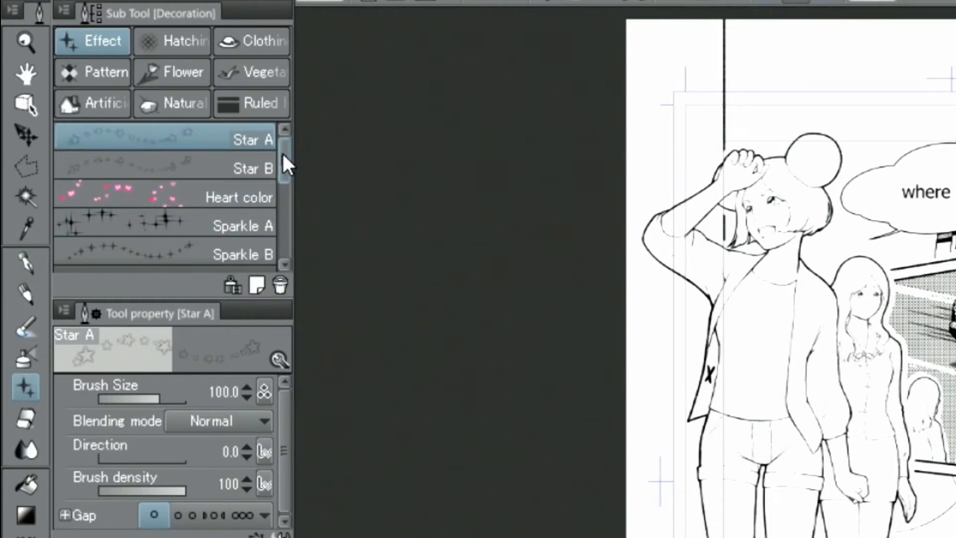
scroll(down, 3)
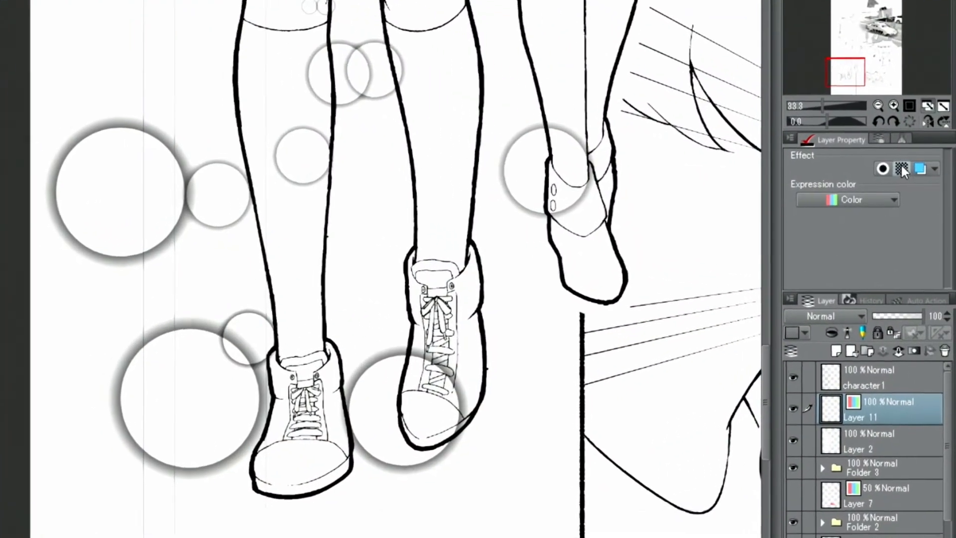
Apply the Tone effect so the circles layer becomes 60-line screentone.
click(899, 169)
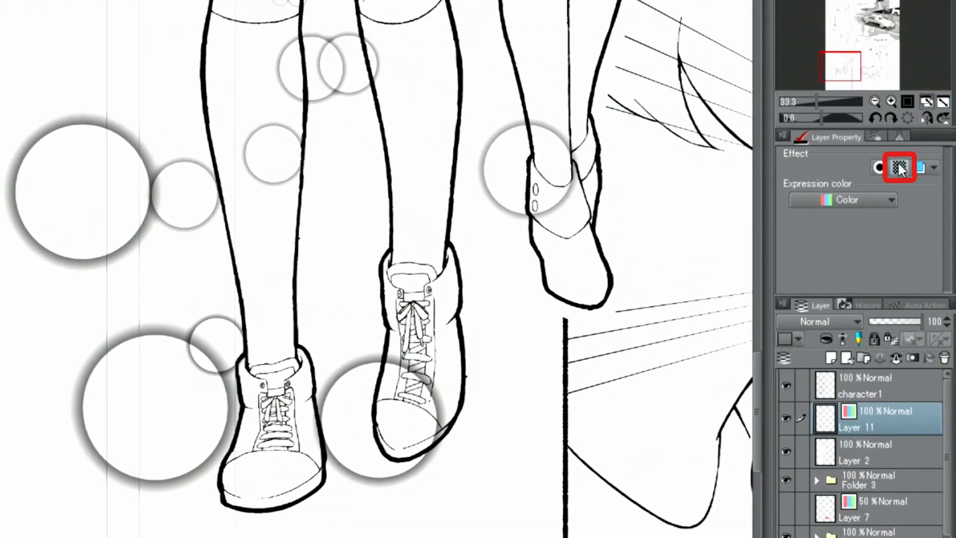
click(899, 167)
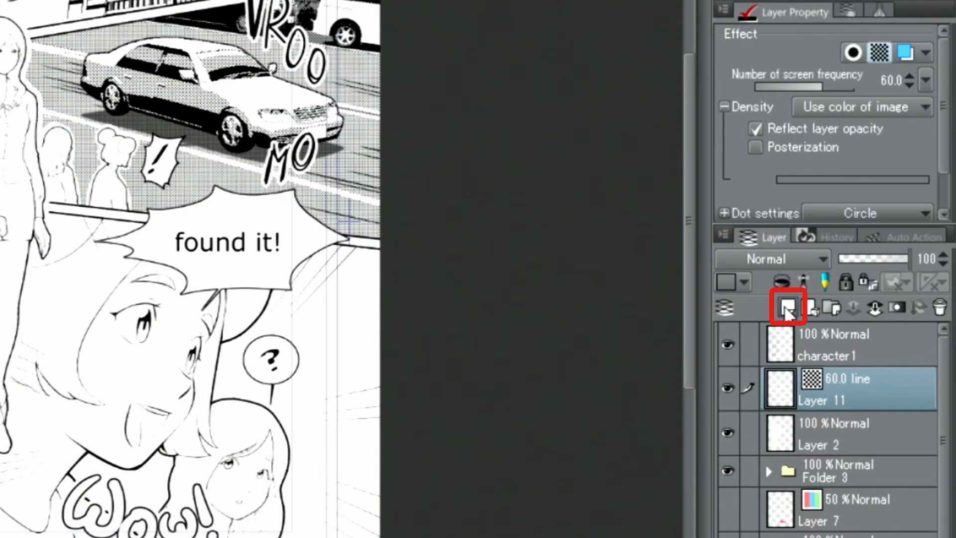
Create Layer 12 above the toned circles with Expression color set to Color.
click(787, 307)
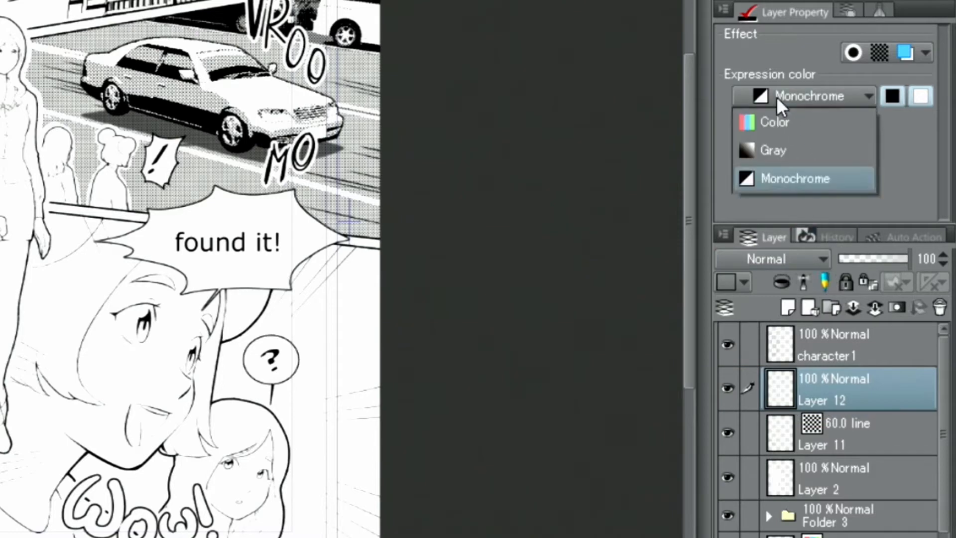
mouse_move(774, 122)
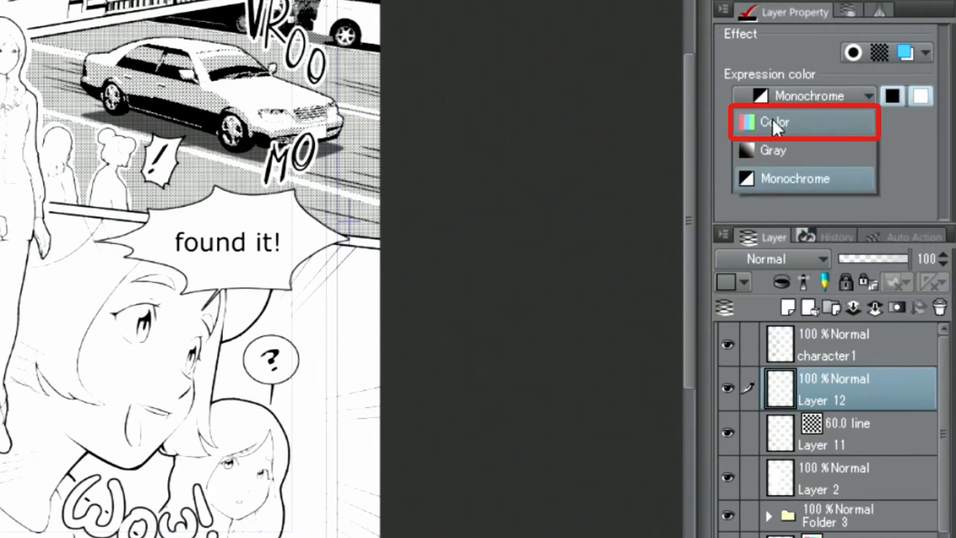
click(795, 179)
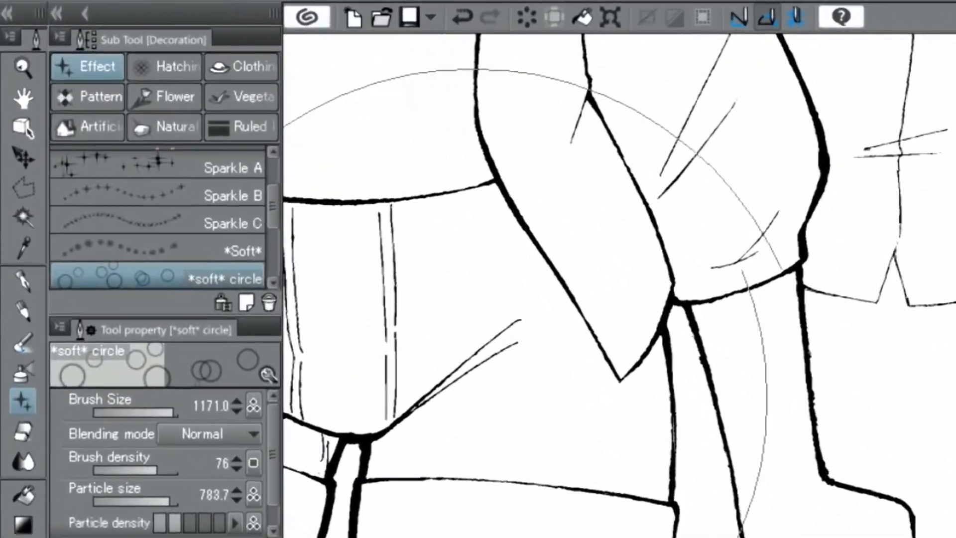
Auto-select the skirt of the girl behind, referring to other layers' lines.
click(23, 224)
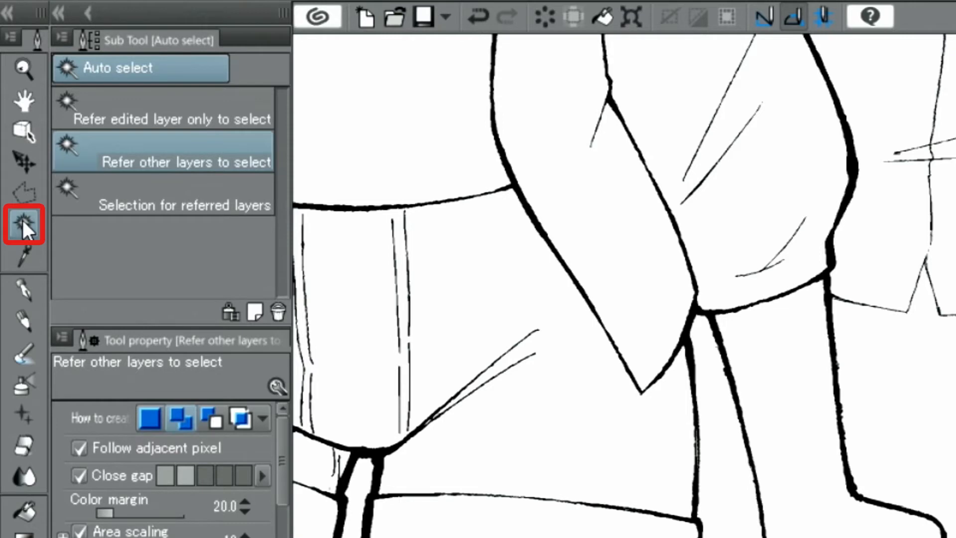
click(165, 153)
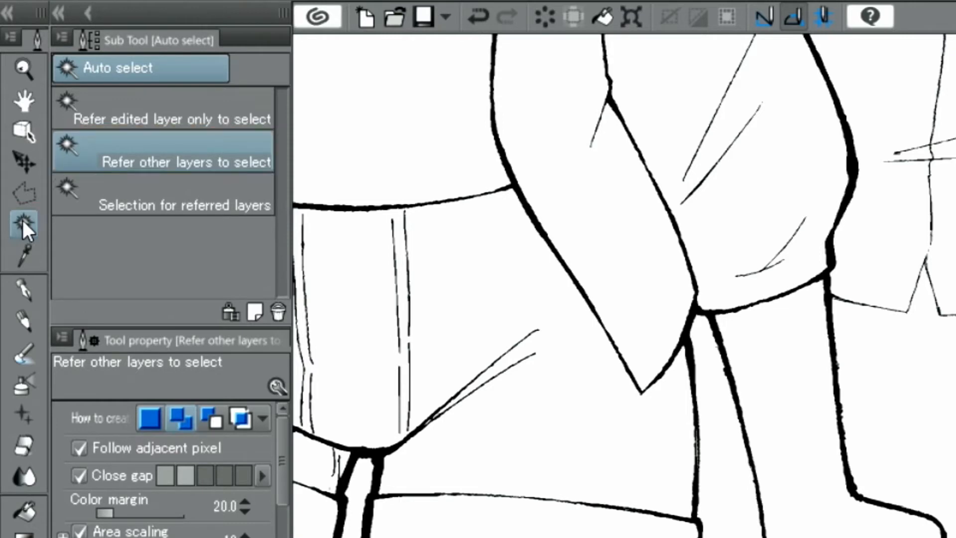
click(179, 419)
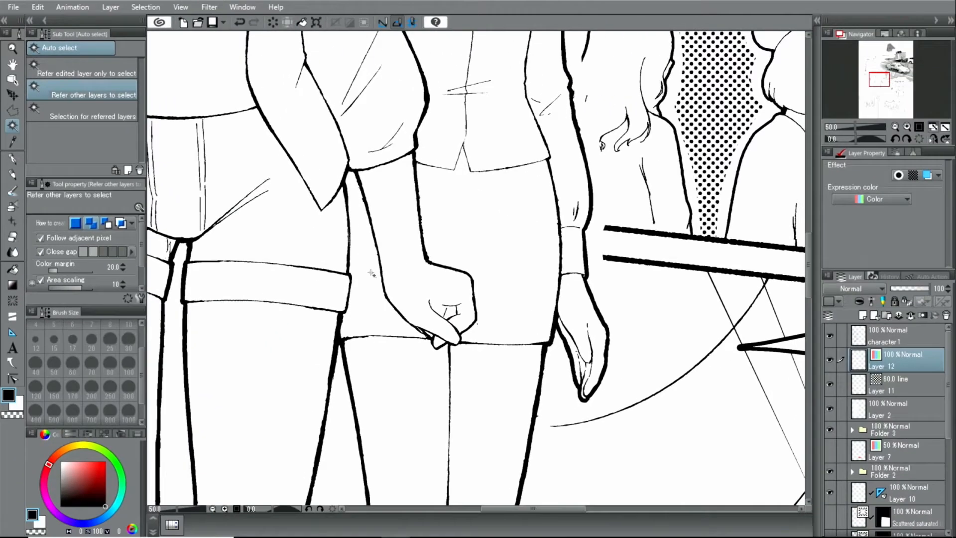
click(474, 212)
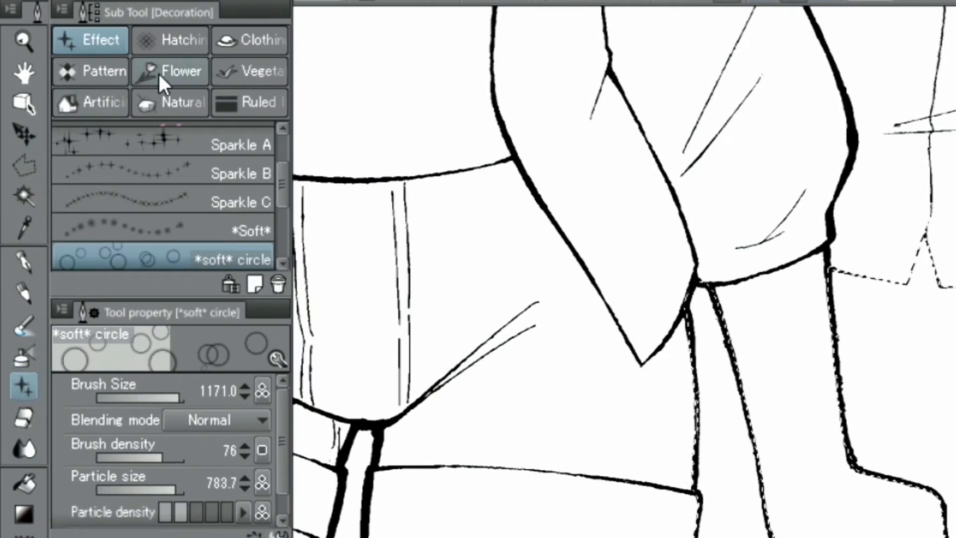
Fill the selected skirt with the Water lily brush from the Flower decoration set.
click(169, 71)
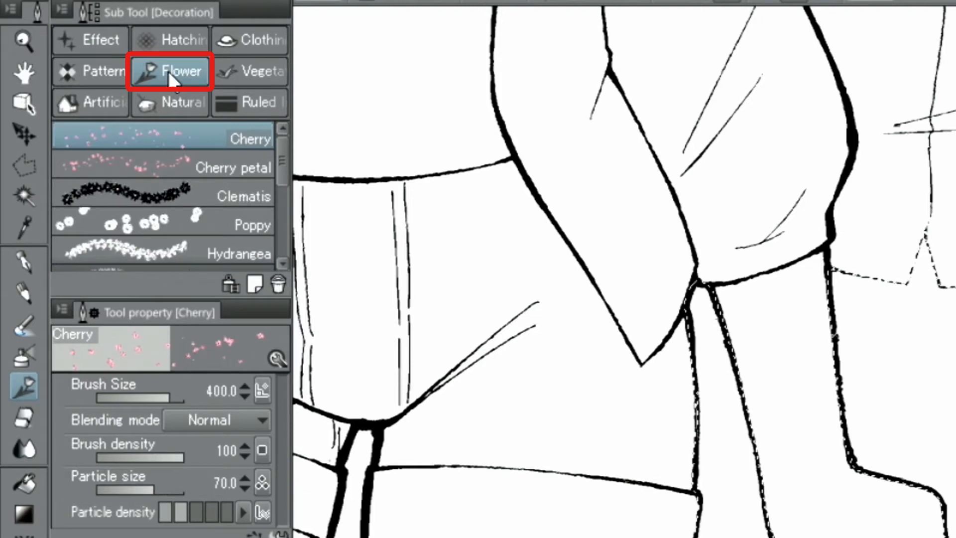
mouse_move(254, 175)
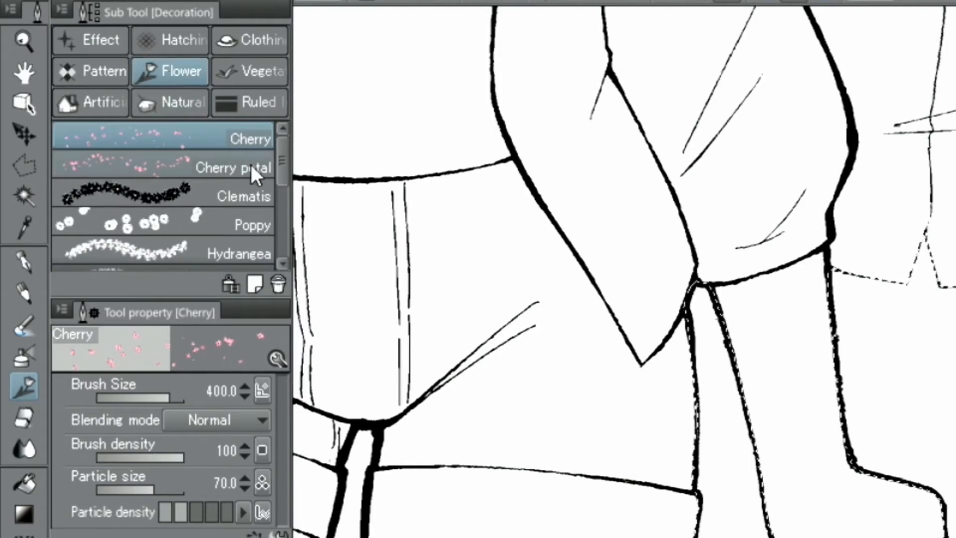
scroll(down, 3)
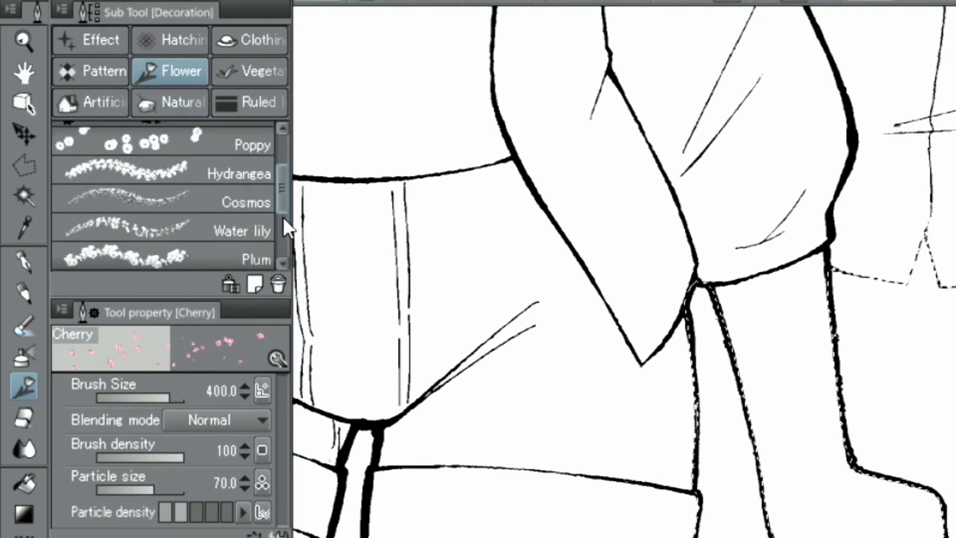
scroll(down, 3)
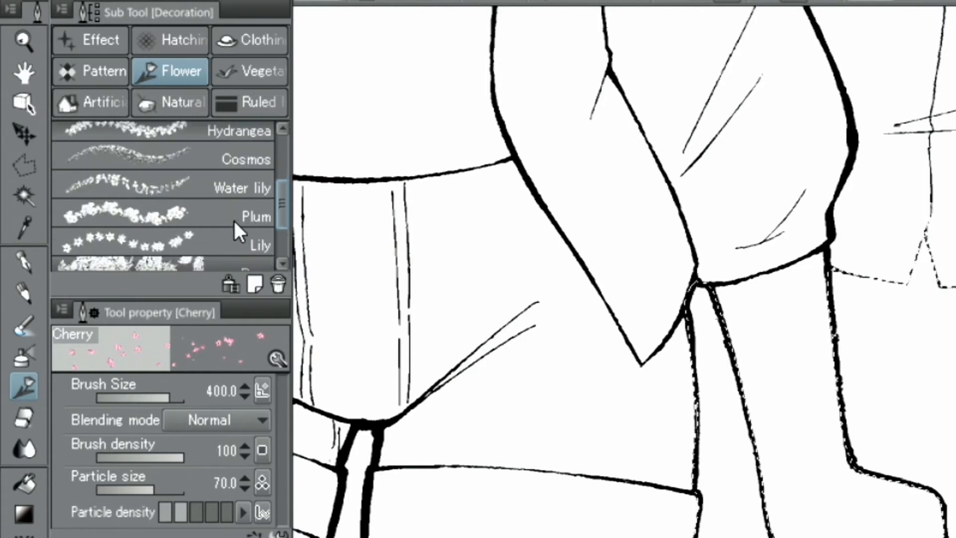
click(164, 165)
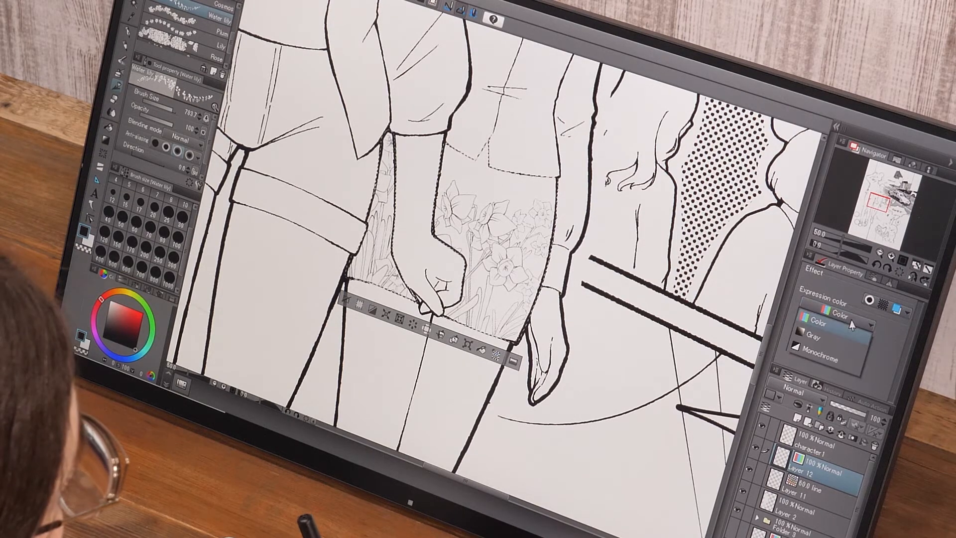
Set Layer 12's Expression color to Monochrome so the water lilies render black and white.
click(825, 322)
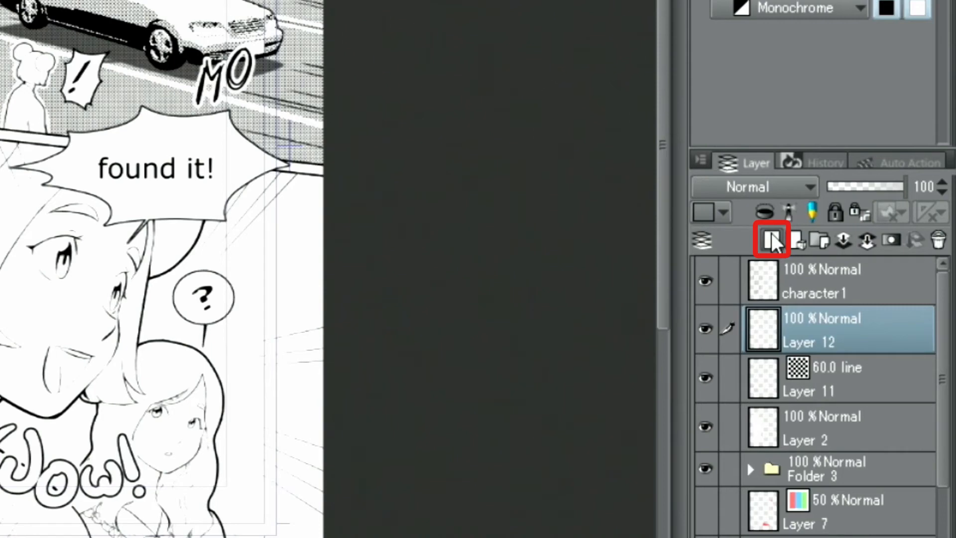
Create Layer 14 and set the Special ruler type to Focus line.
click(771, 240)
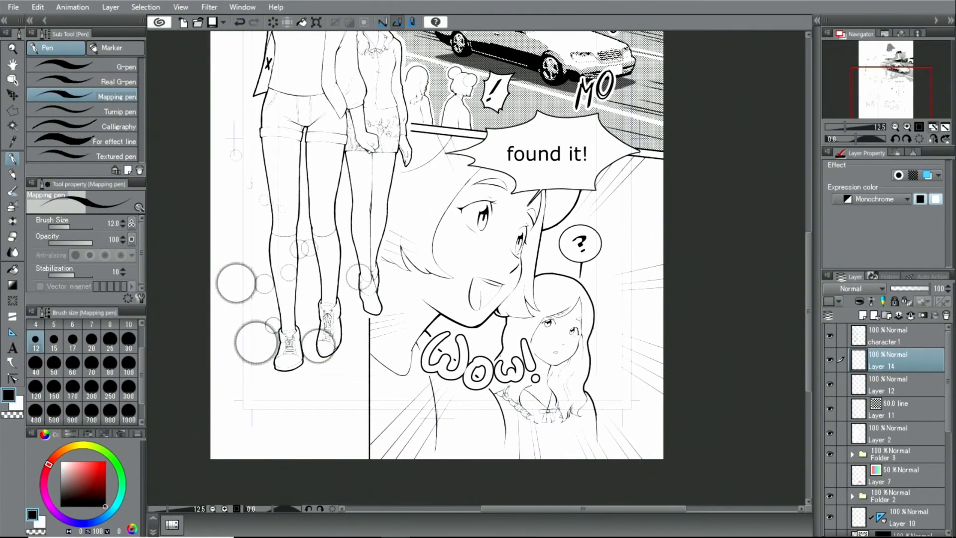
click(13, 426)
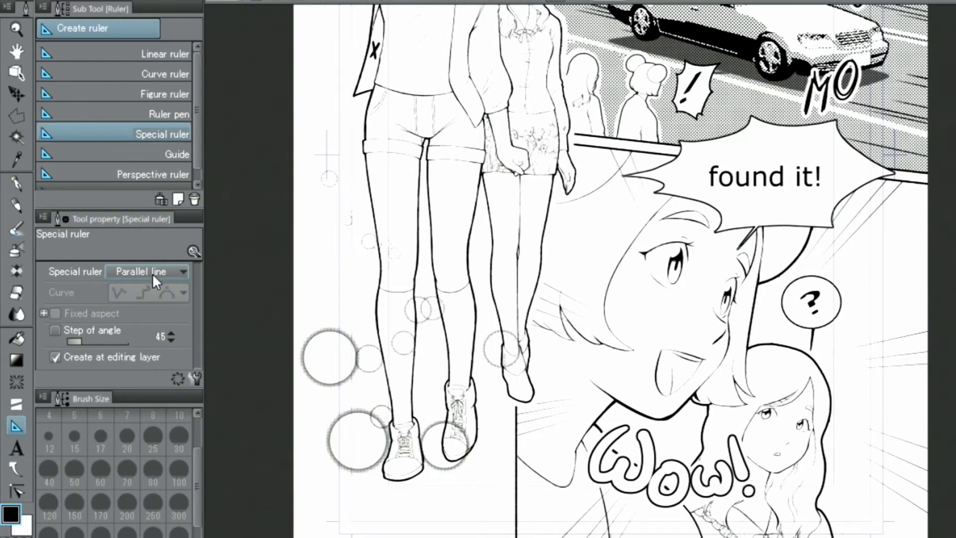
click(146, 271)
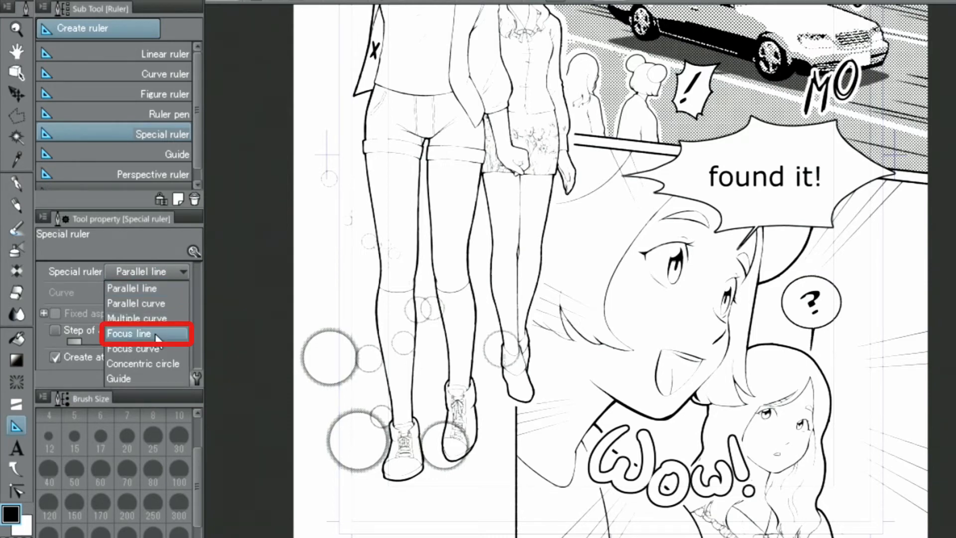
click(128, 334)
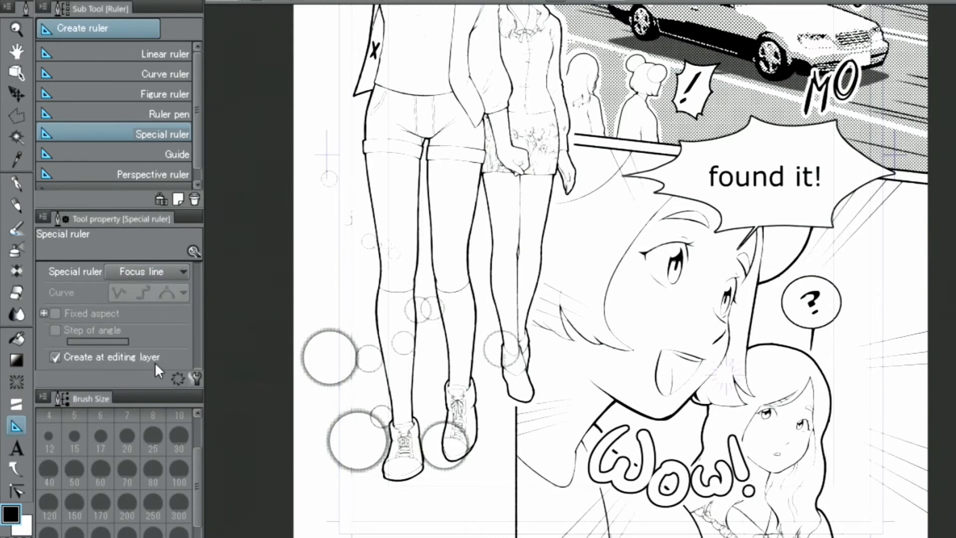
mouse_move(113, 347)
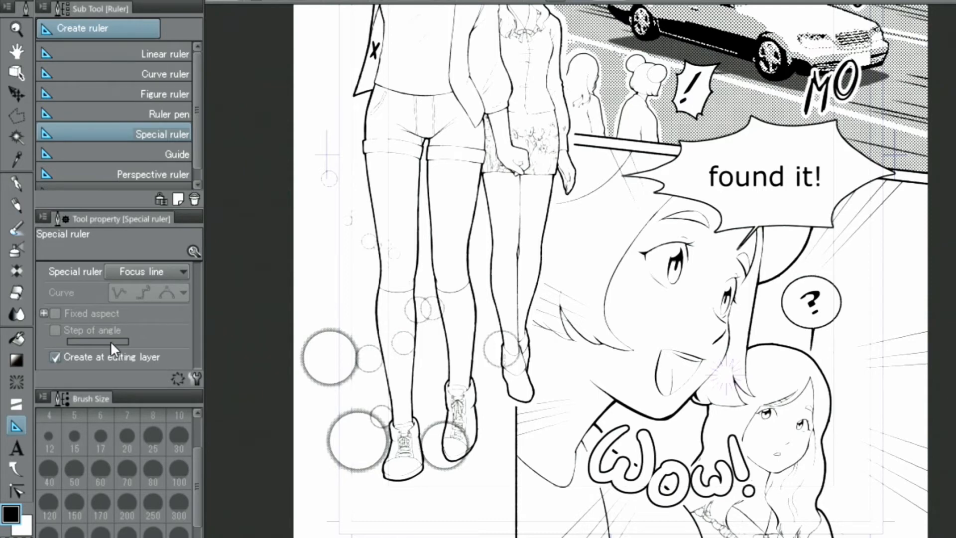
Load the Star brush from the Pattern decoration category.
click(17, 270)
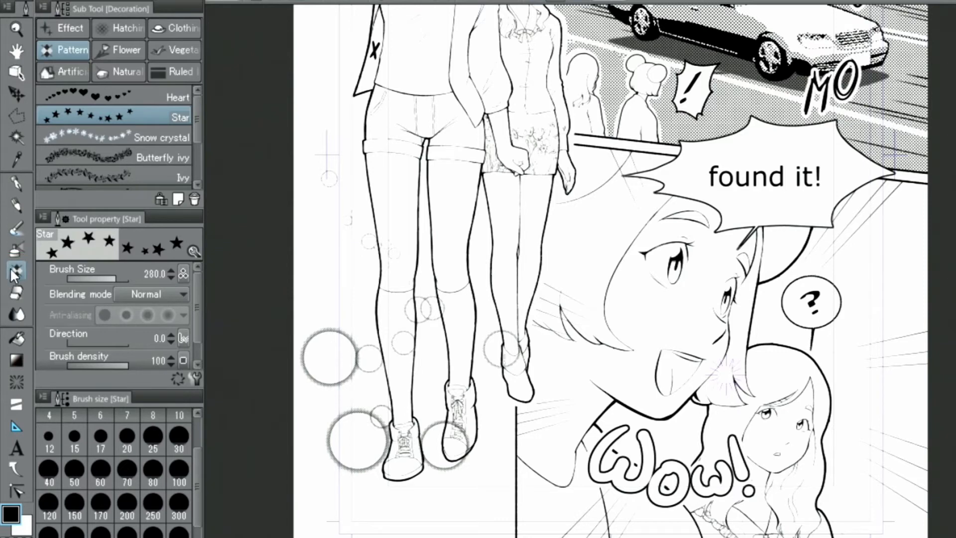
click(63, 49)
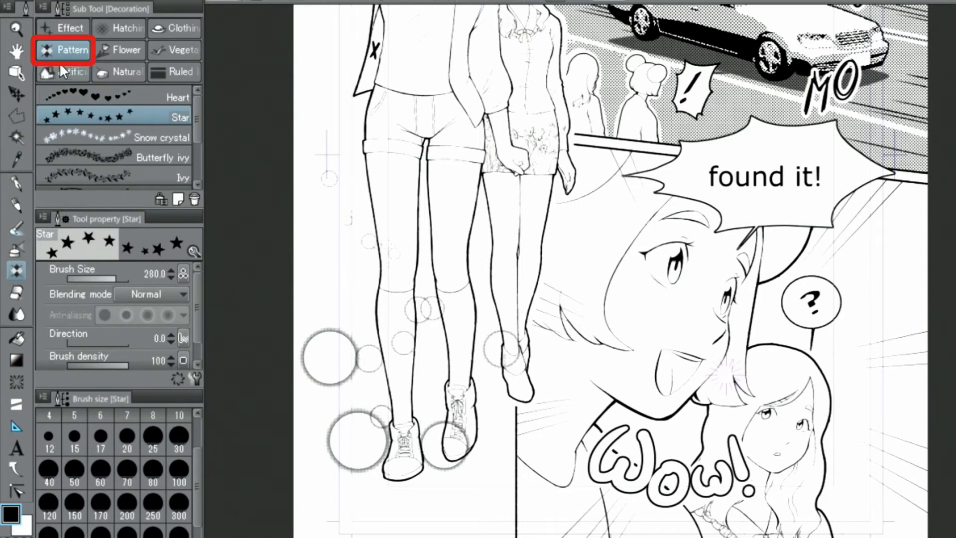